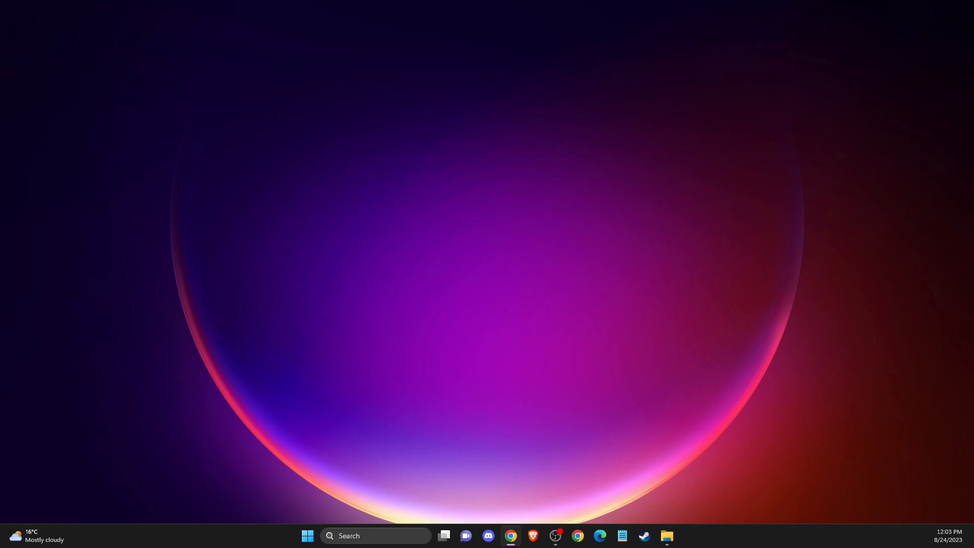
mouse_move(652, 238)
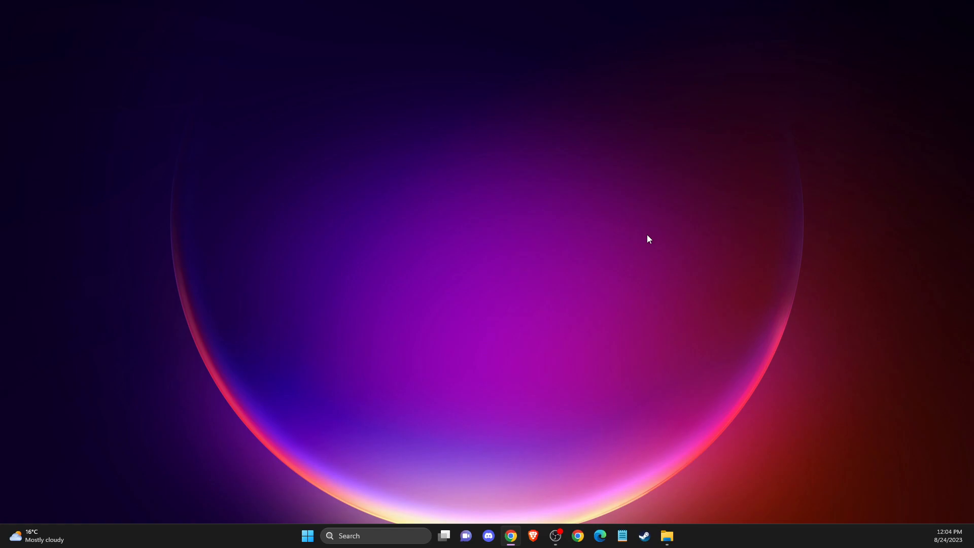
mouse_move(658, 234)
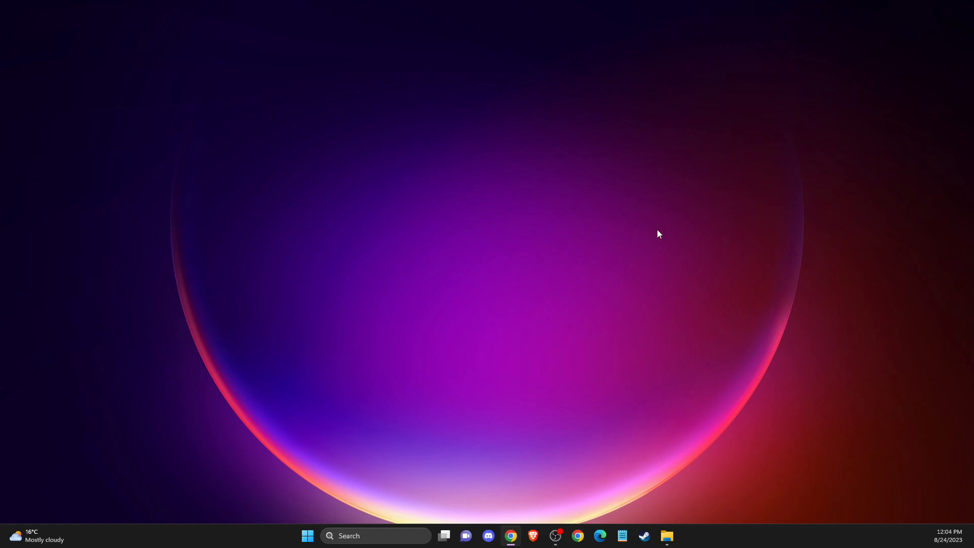
mouse_move(399, 506)
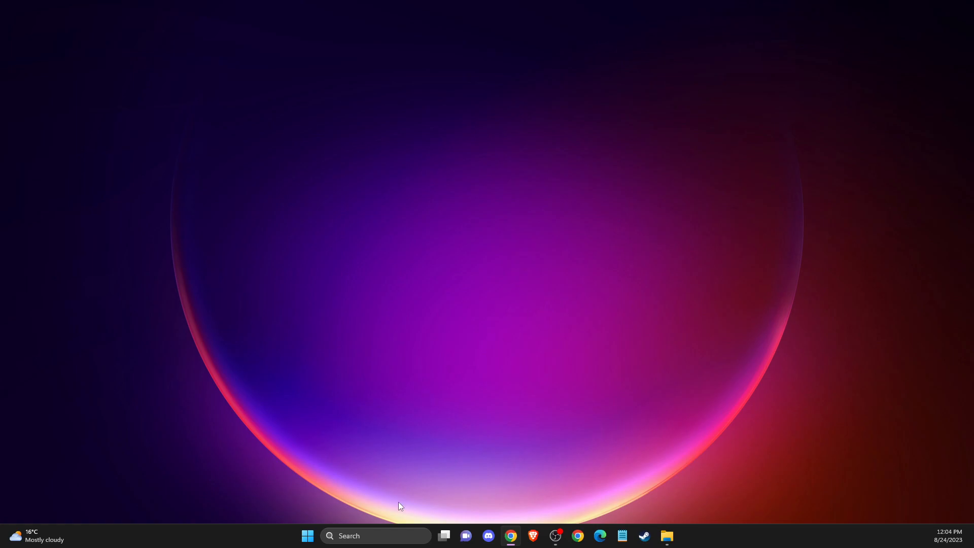
- Launch Microsoft Store from system search and search it for Minecraft to retry the install
left_click(372, 535)
type("M")
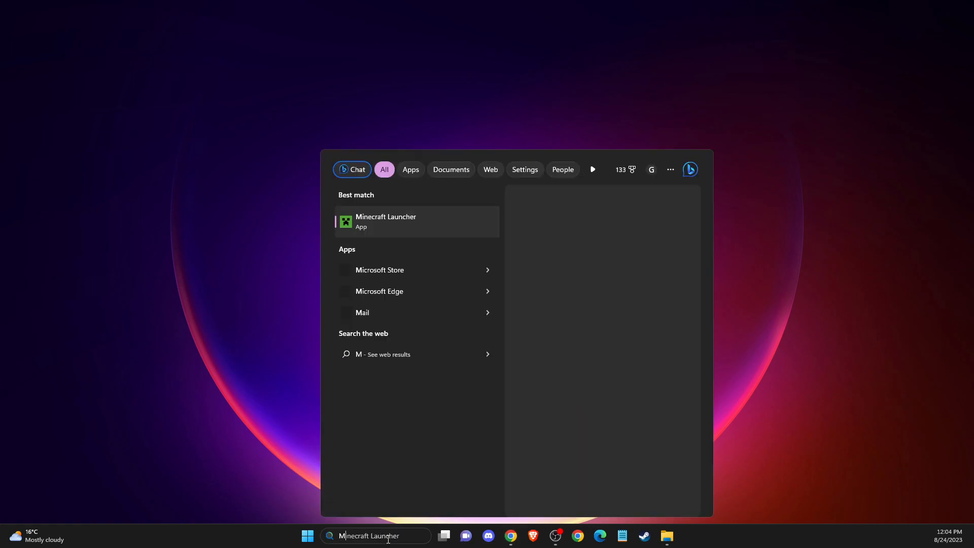
left_click(378, 270)
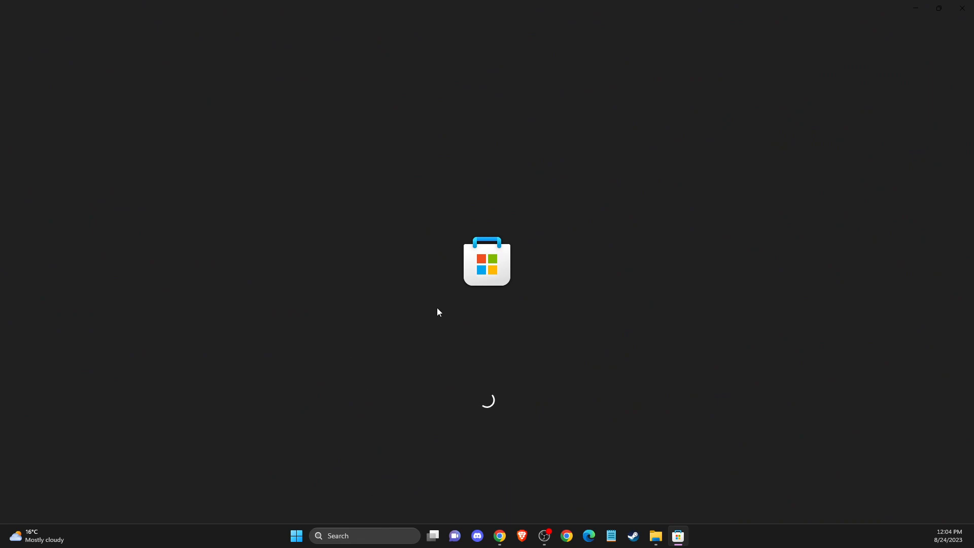
mouse_move(401, 63)
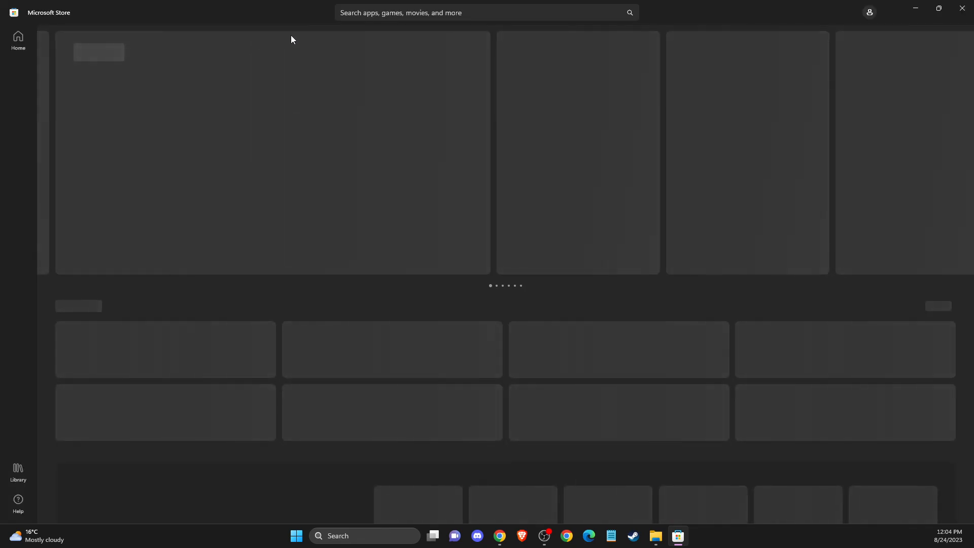
type("MIEC")
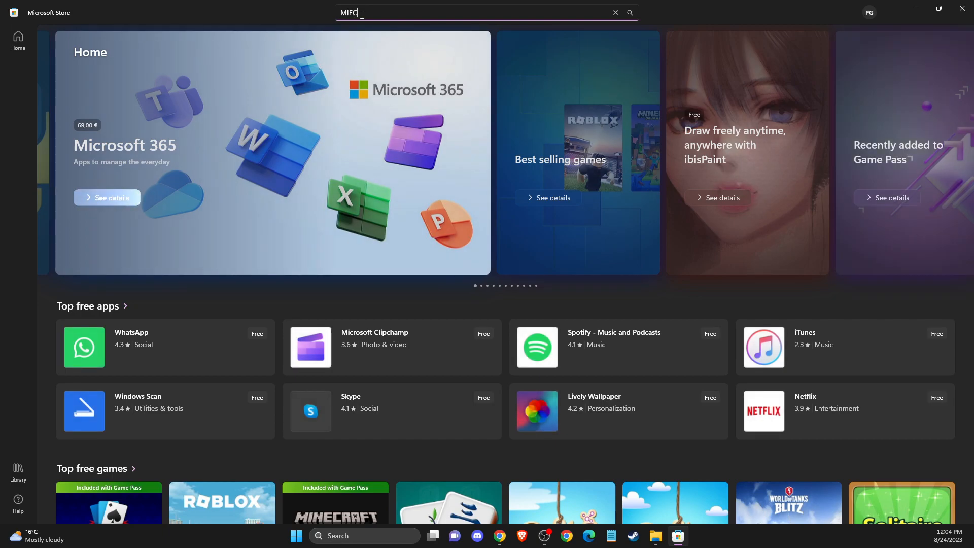
type("INECRAFT")
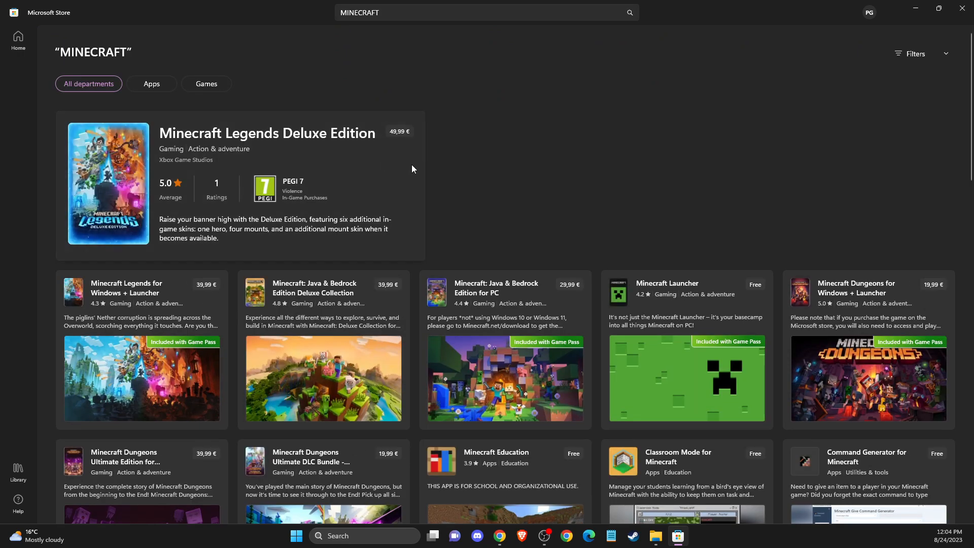
mouse_move(869, 11)
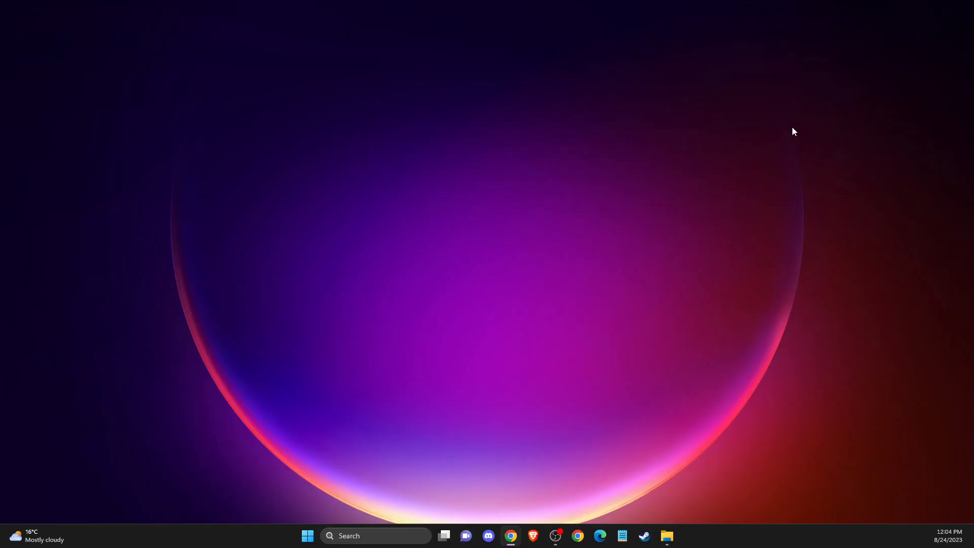
- Check the Xbox app's store section, then turn on Set time automatically in Date & time
type("XBox")
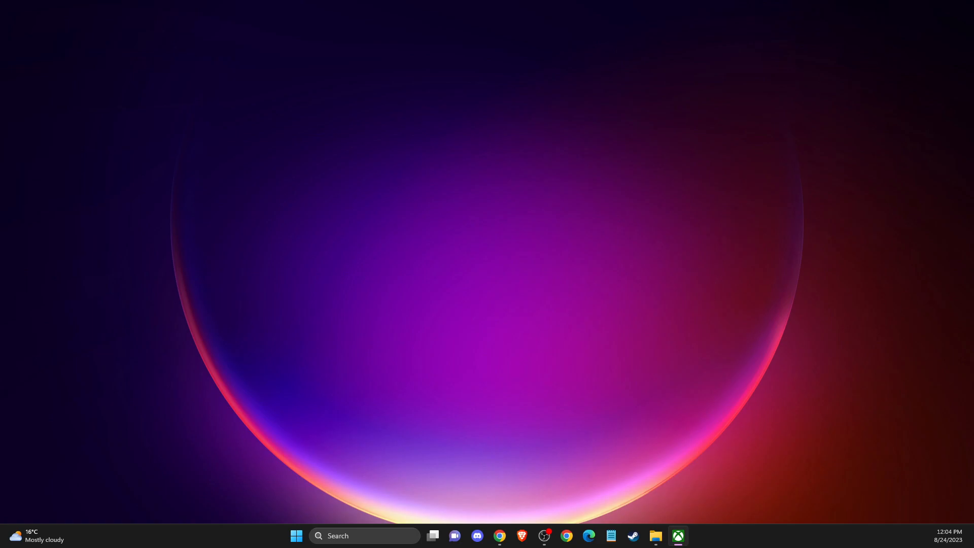
left_click(676, 536)
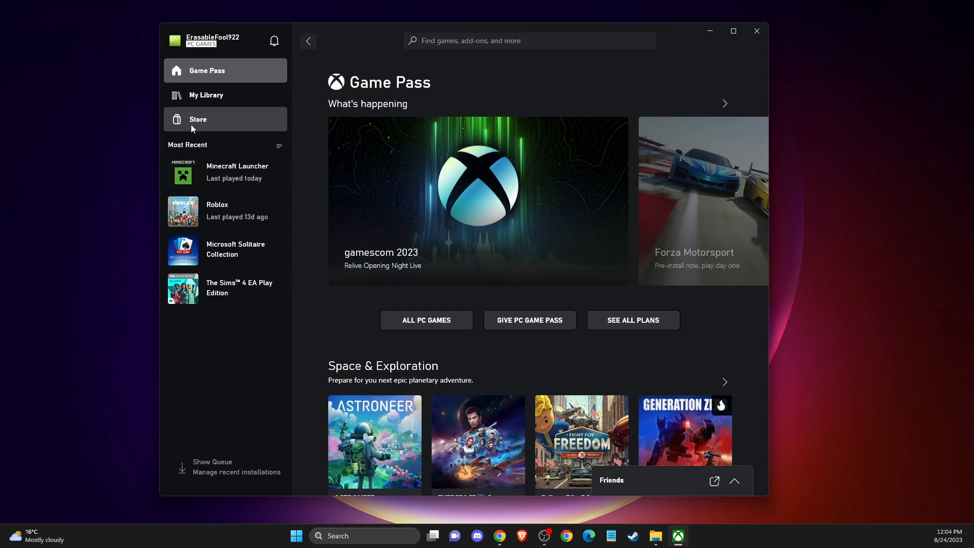
left_click(197, 119)
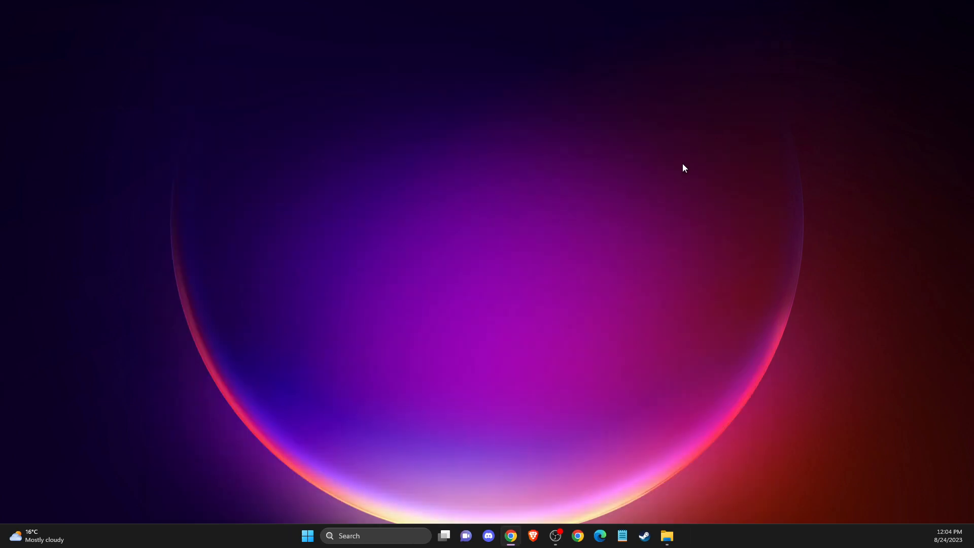
mouse_move(378, 536)
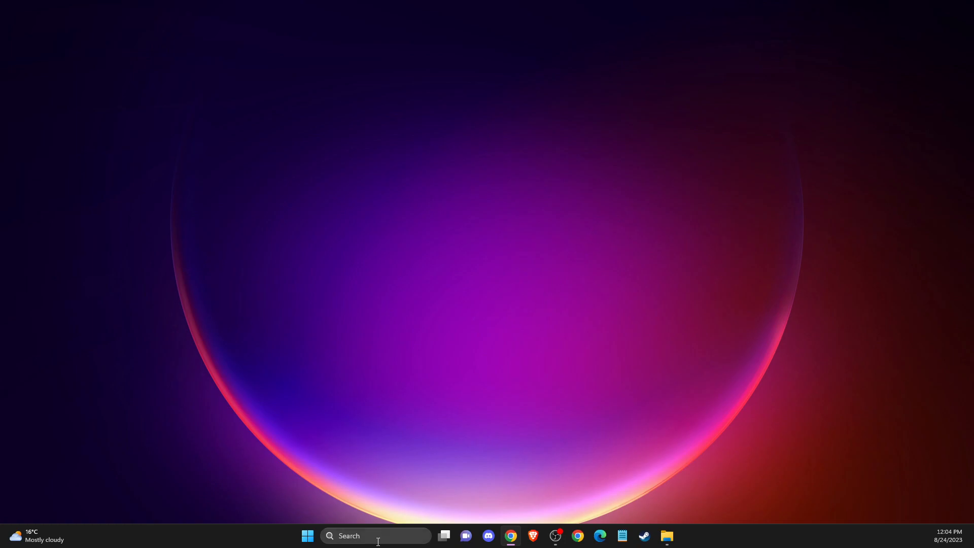
left_click(376, 535)
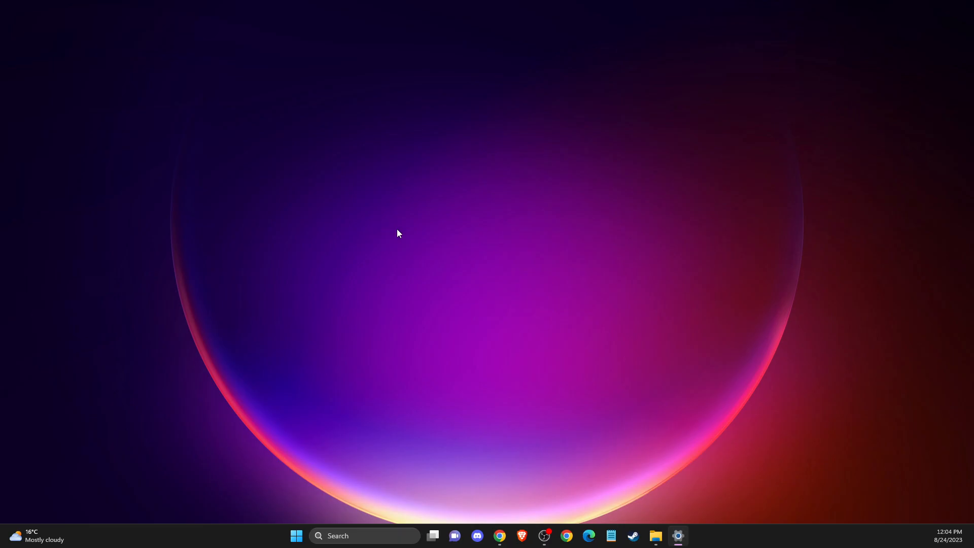
left_click(678, 536)
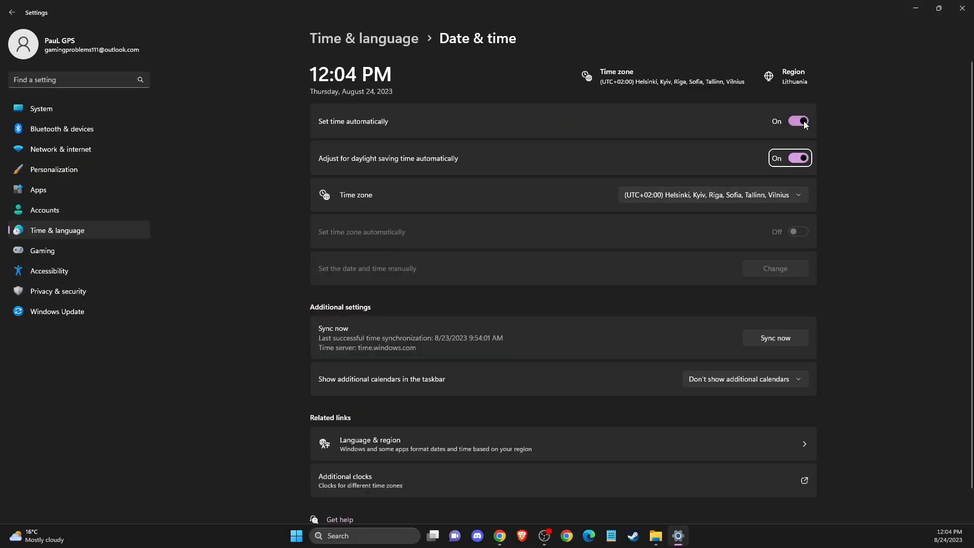
mouse_move(779, 345)
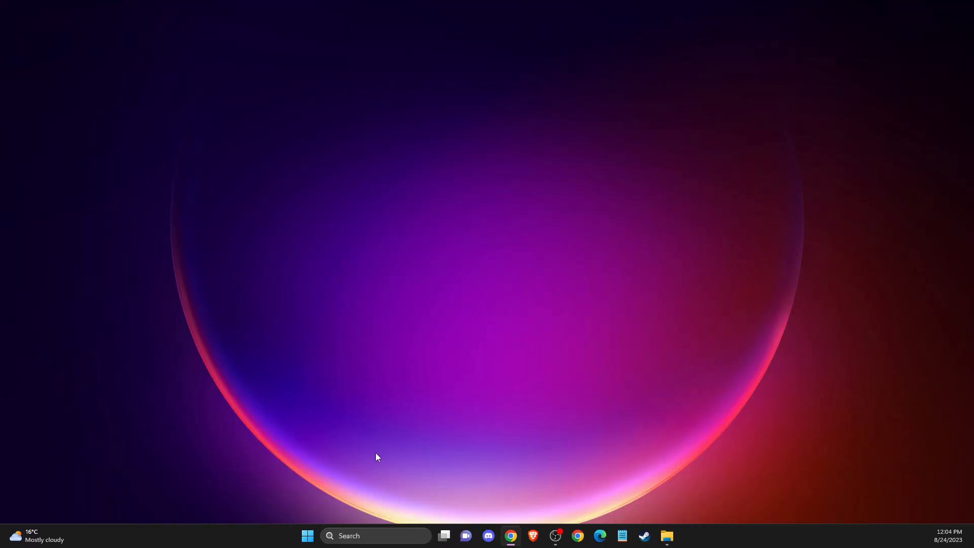
mouse_move(454, 342)
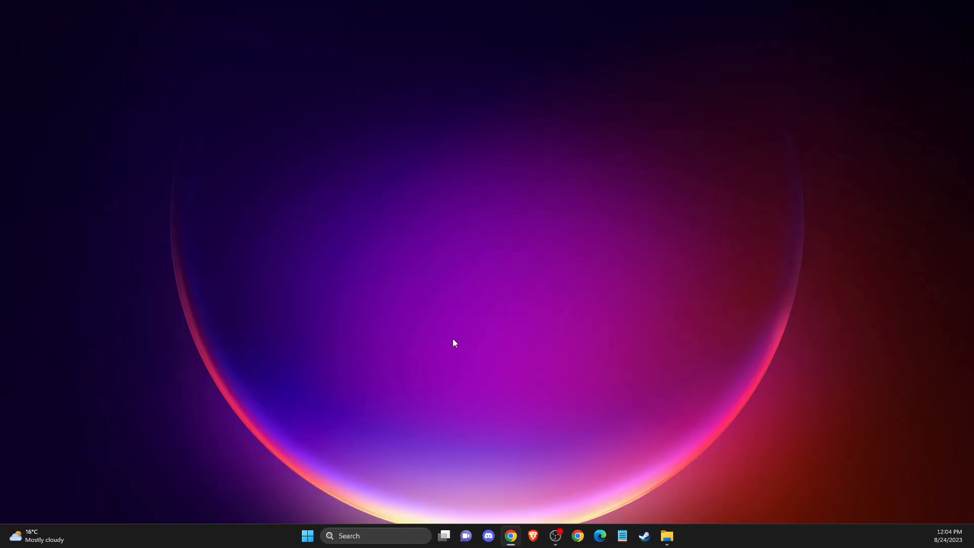
- Reset the Microsoft Store and Xbox apps from their installed-app settings pages, then close Settings
left_click(376, 535)
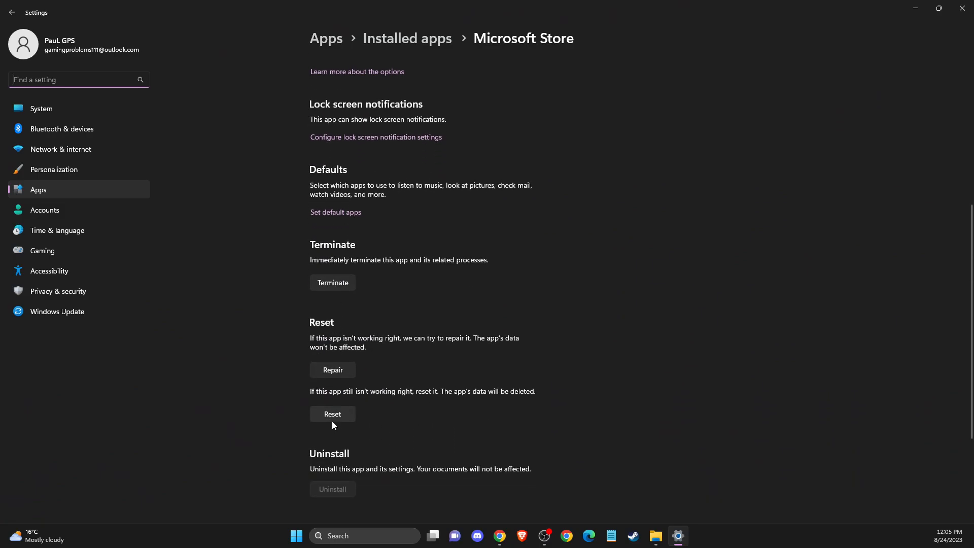
mouse_move(367, 398)
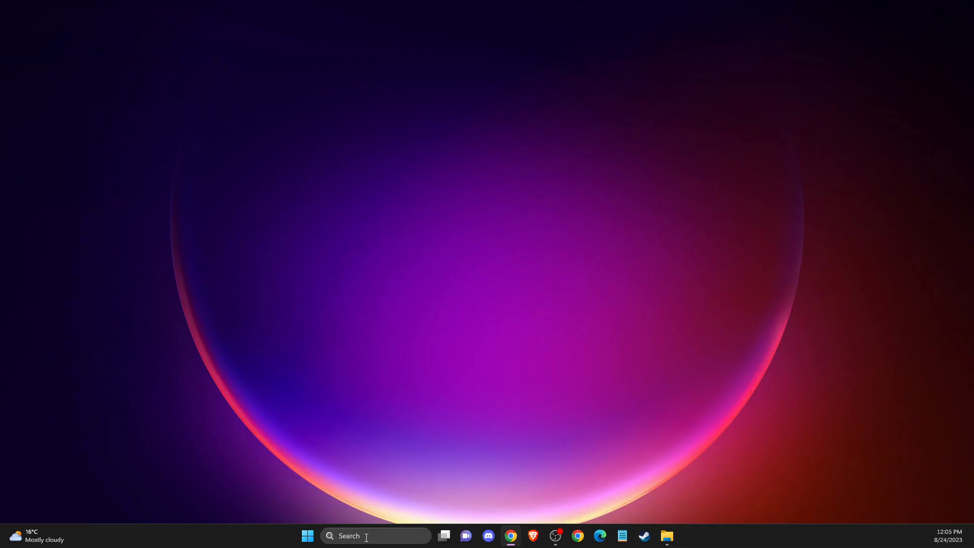
type("XBOX")
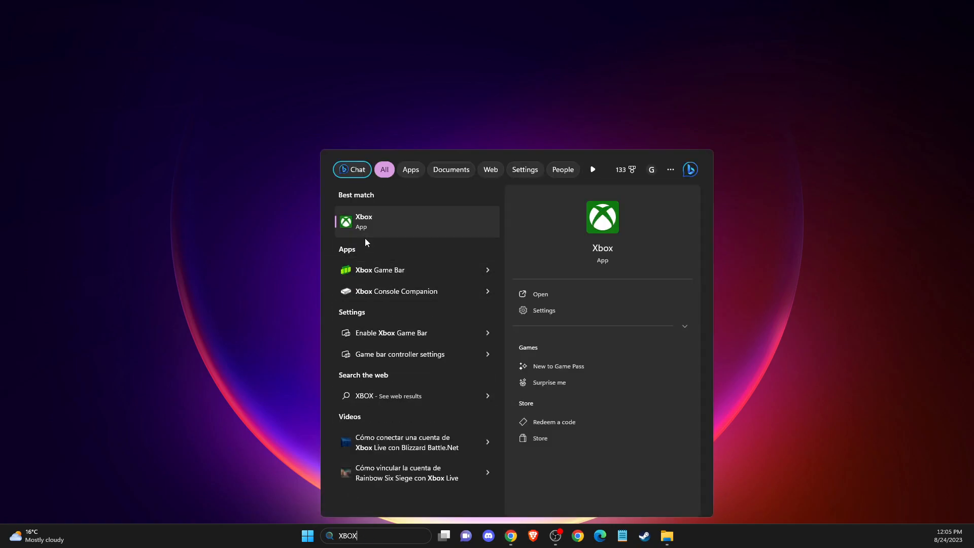
left_click(542, 310)
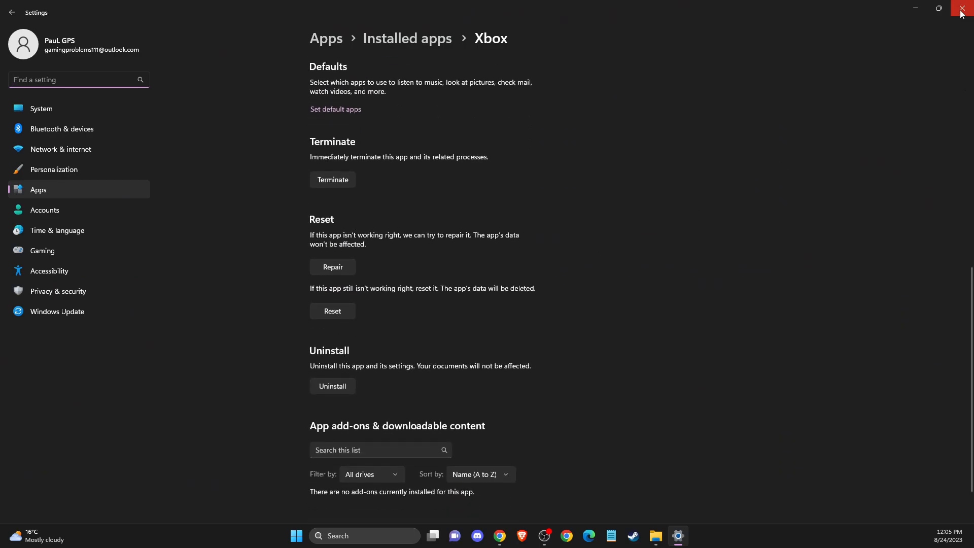
left_click(962, 12)
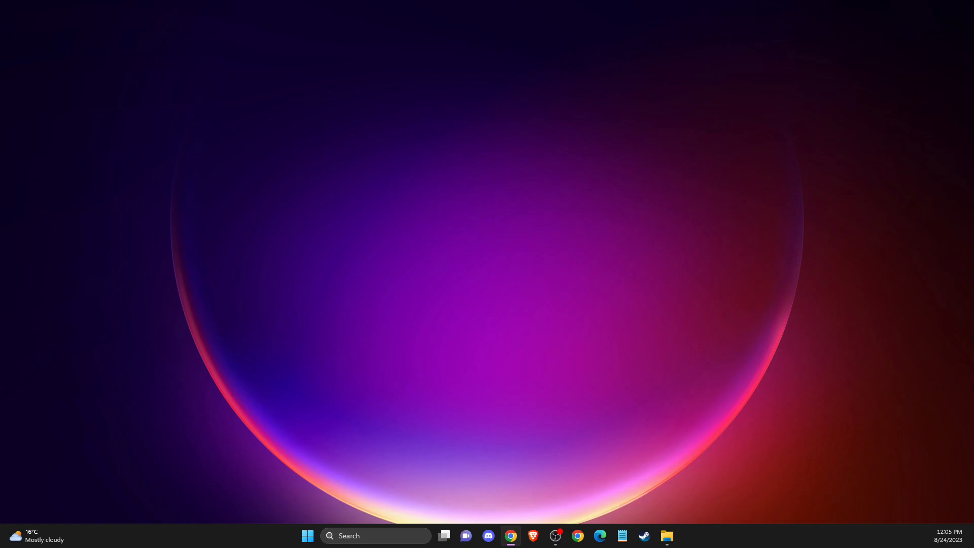
mouse_move(373, 531)
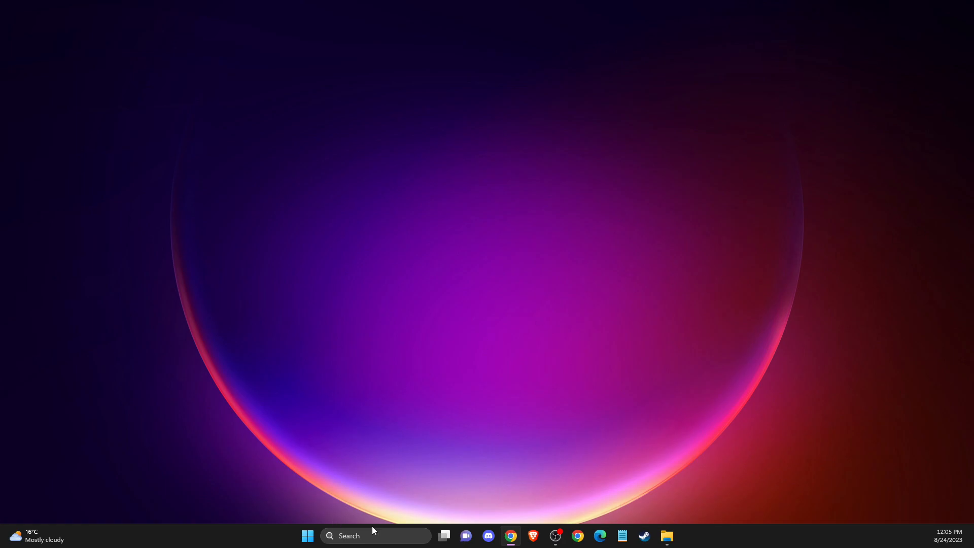
- Run %temp% to open the user's Temp folder in File Explorer
left_click(372, 535)
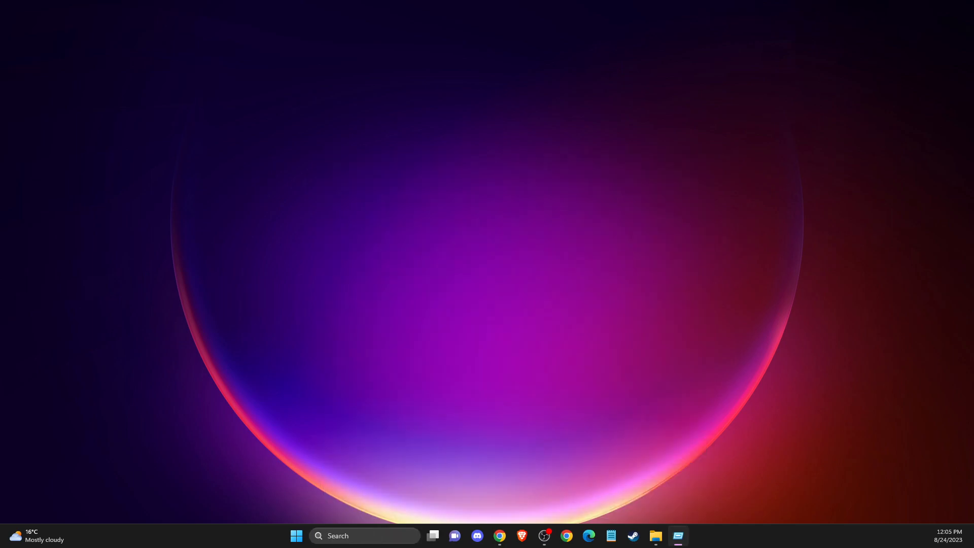
key("Win+r")
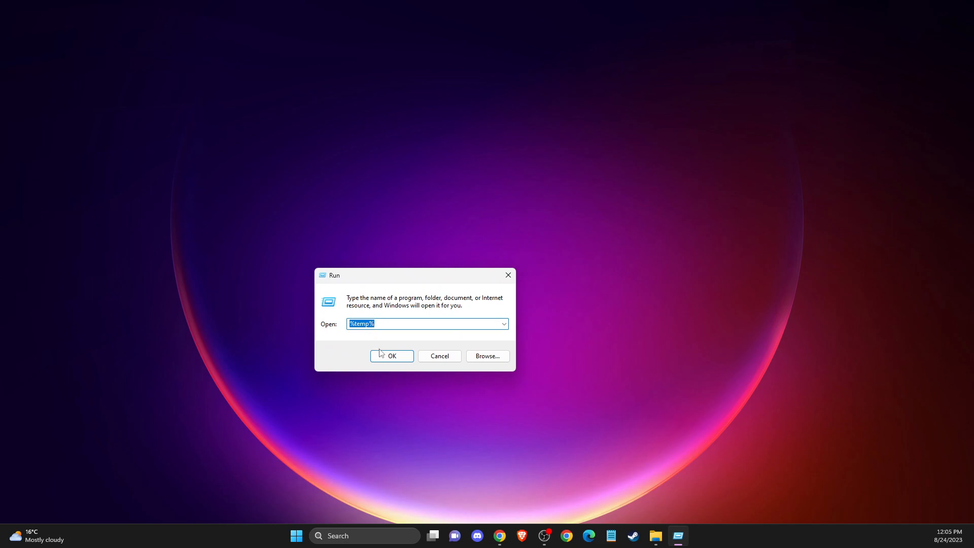
left_click(392, 356)
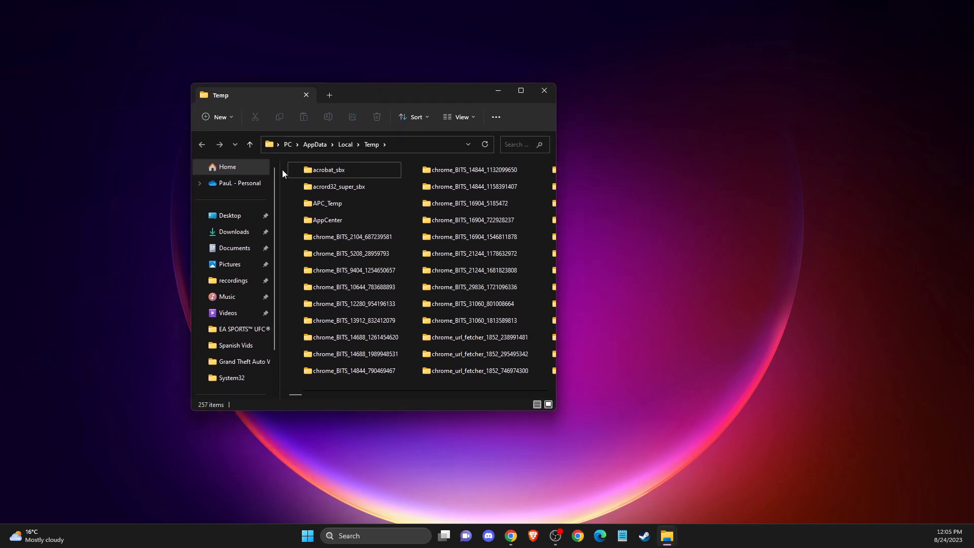
mouse_move(393, 254)
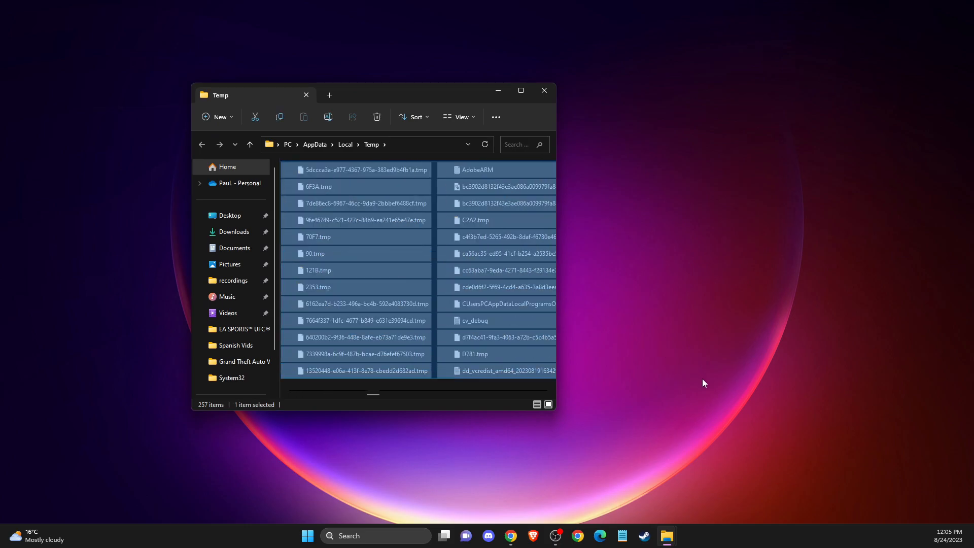
- Delete all Temp items, continue past the admin prompt, skip the in-use files and close the folder
right_click(329, 219)
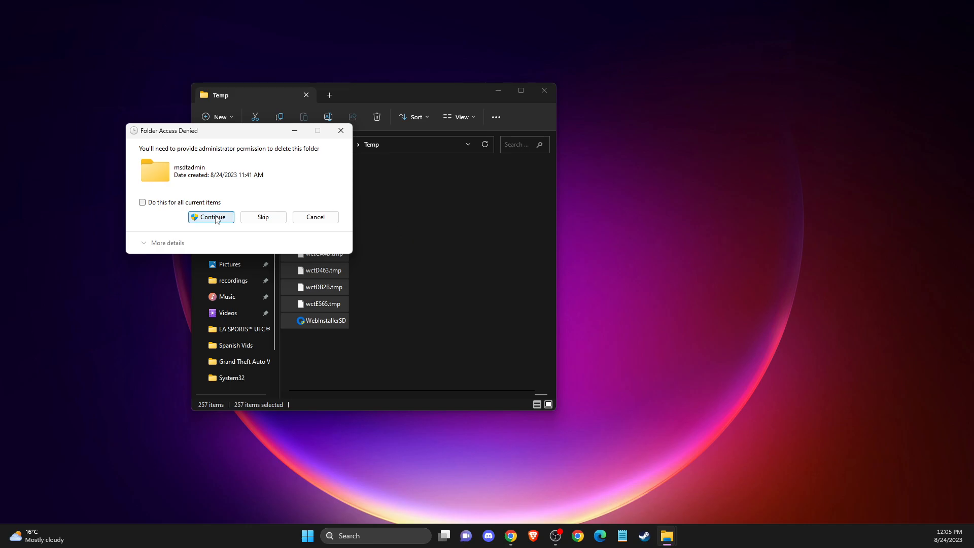
left_click(210, 217)
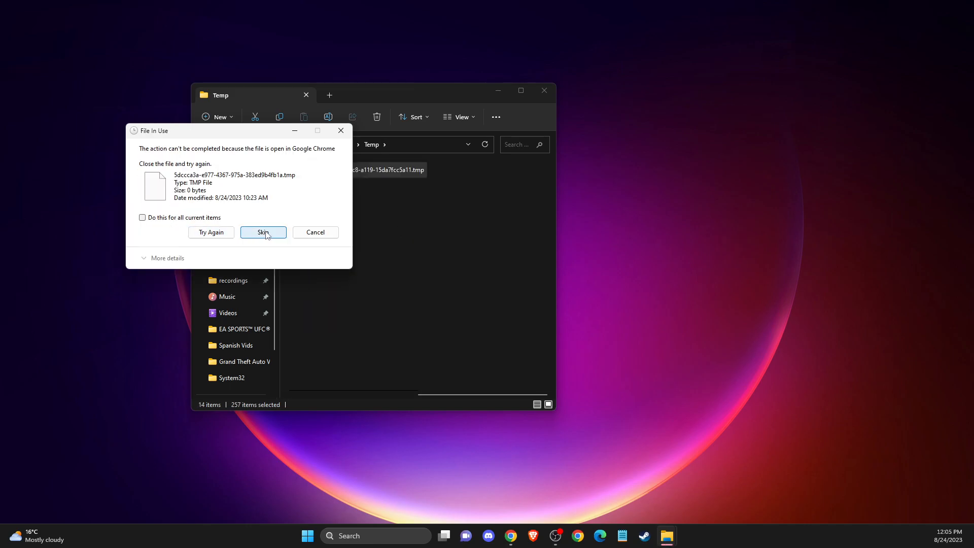
left_click(262, 231)
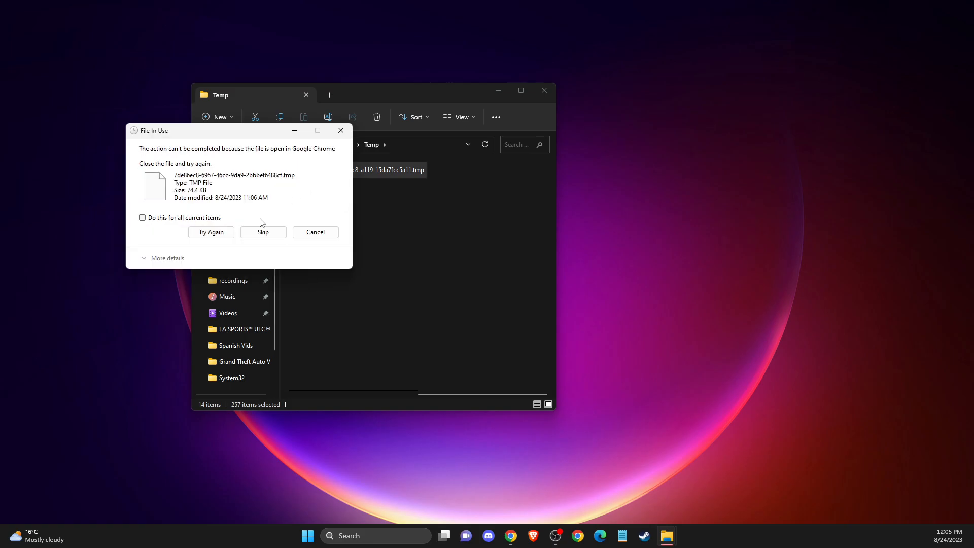
left_click(263, 234)
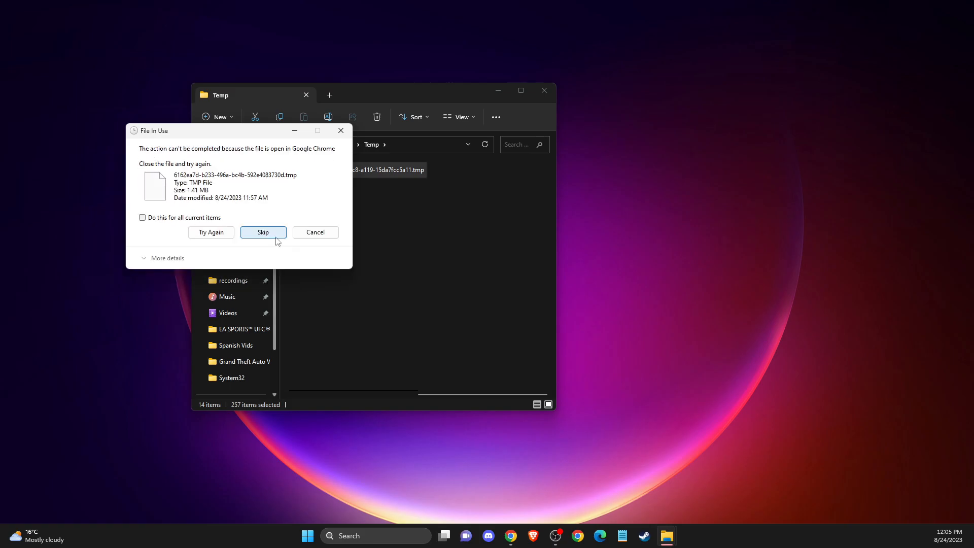
left_click(262, 231)
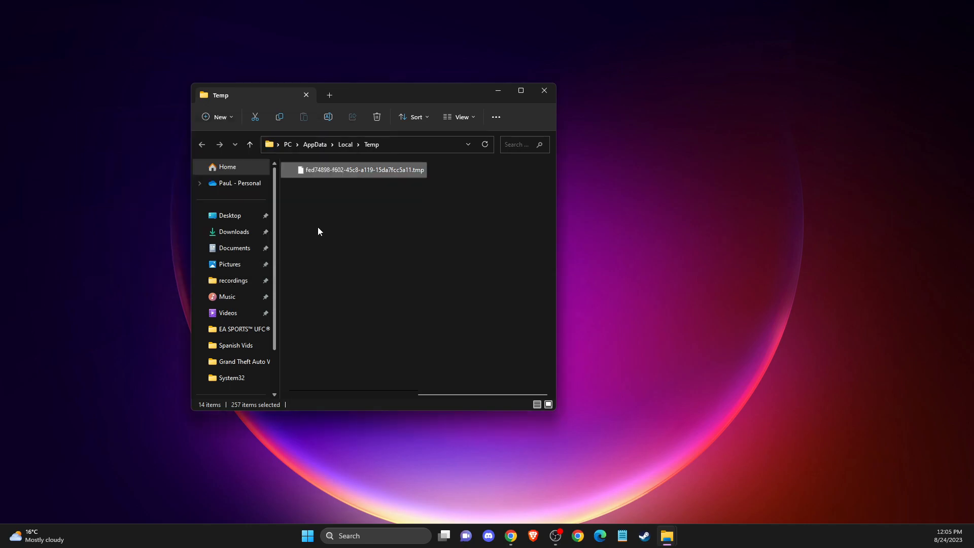
left_click(543, 90)
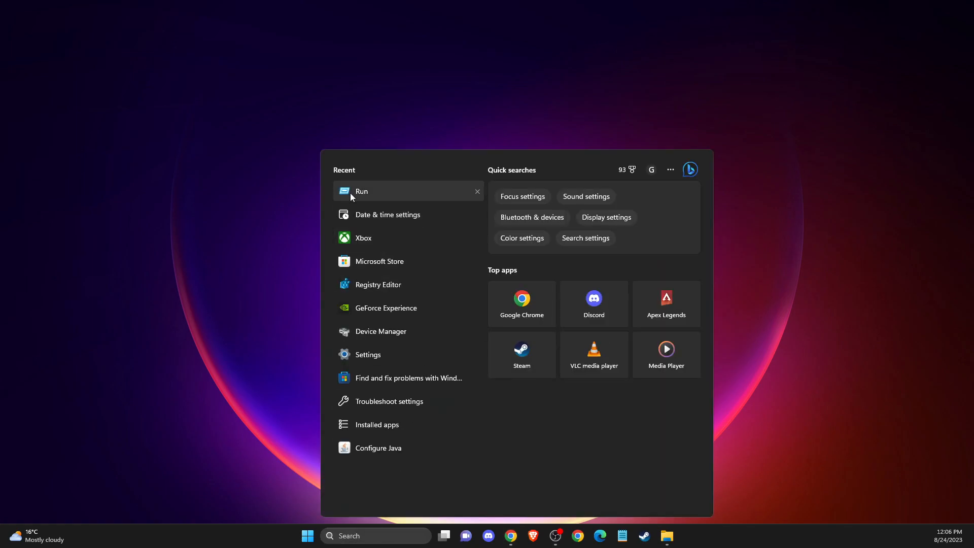
- Run temp to open the Windows Temp folder, delete all 51 items and close it
left_click(361, 190)
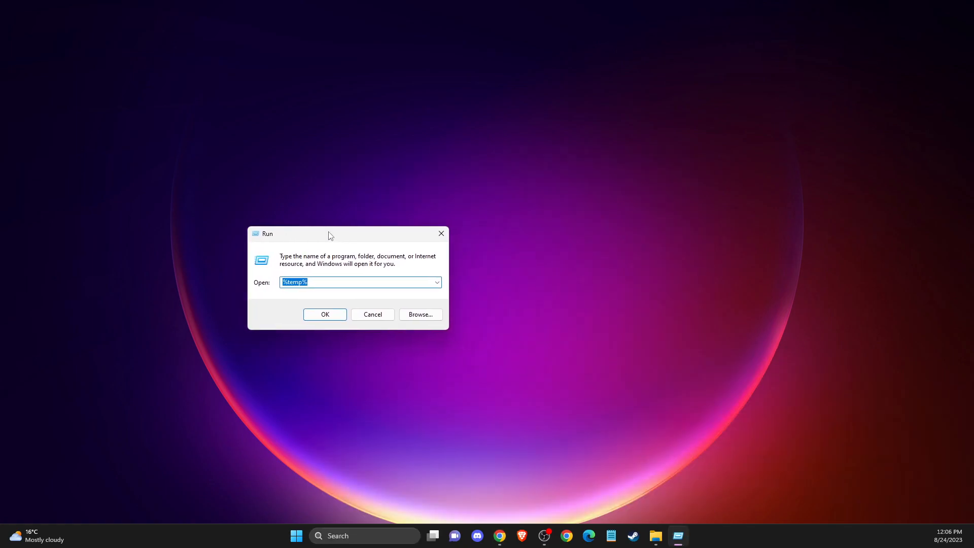
left_click(332, 282)
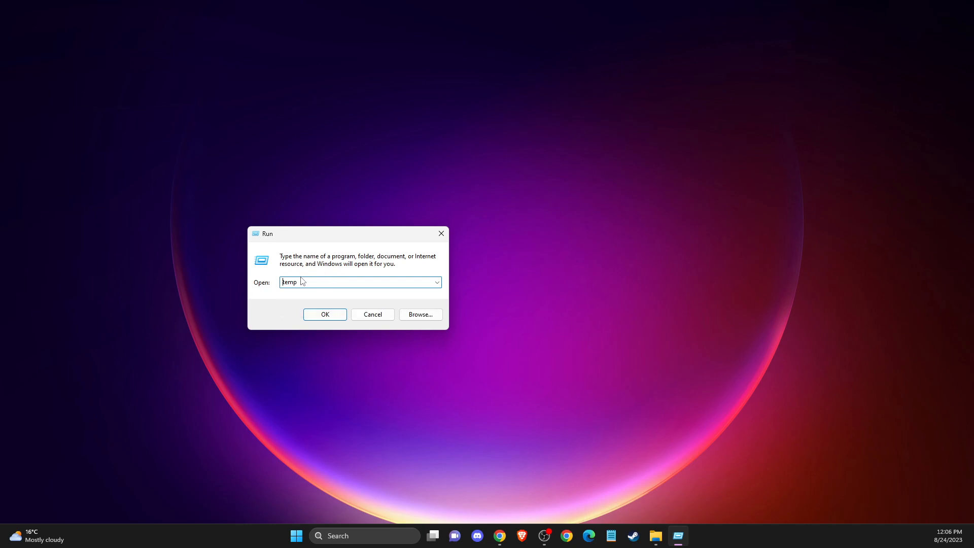
left_click(325, 314)
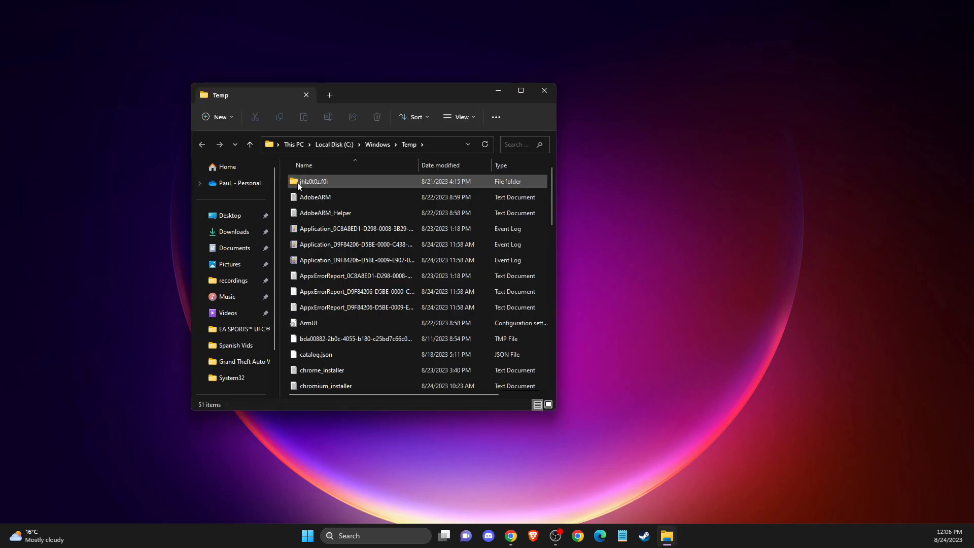
key("ctrl+a")
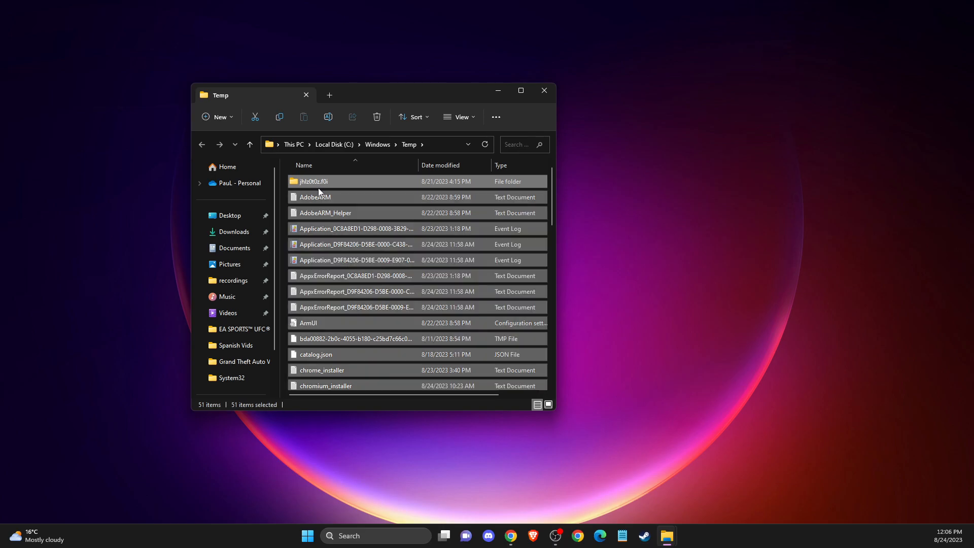
left_click(376, 116)
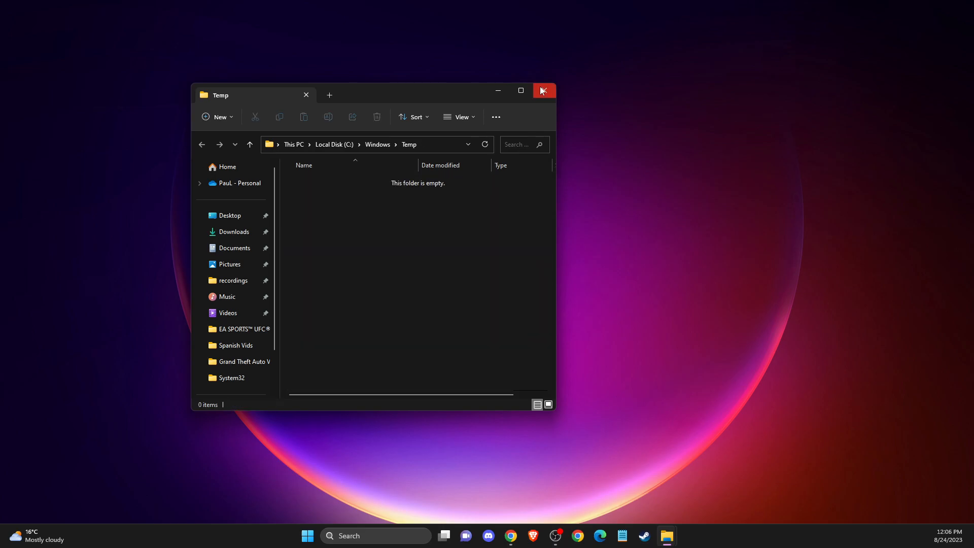
left_click(541, 90)
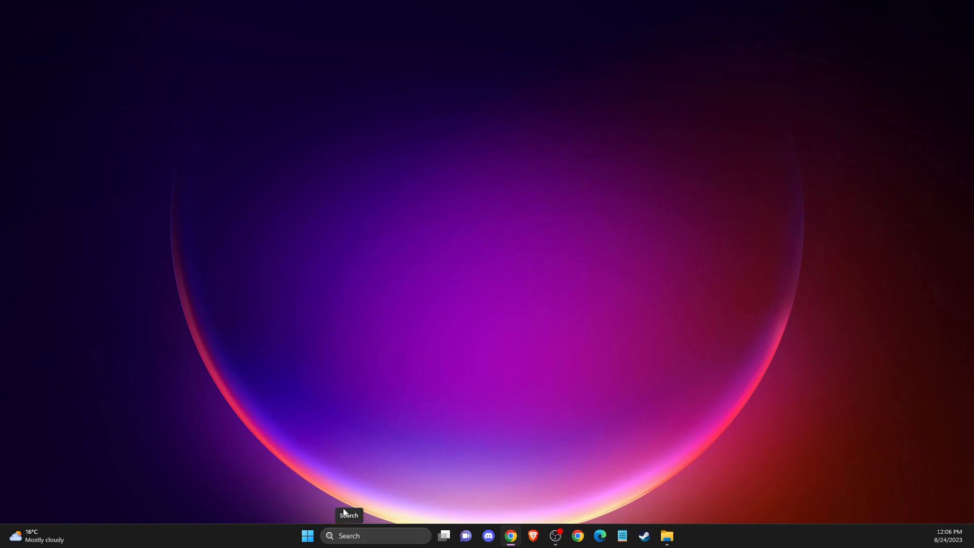
- Run wsreset.exe to clear the Store cache, then close the relaunched Microsoft Store
left_click(372, 535)
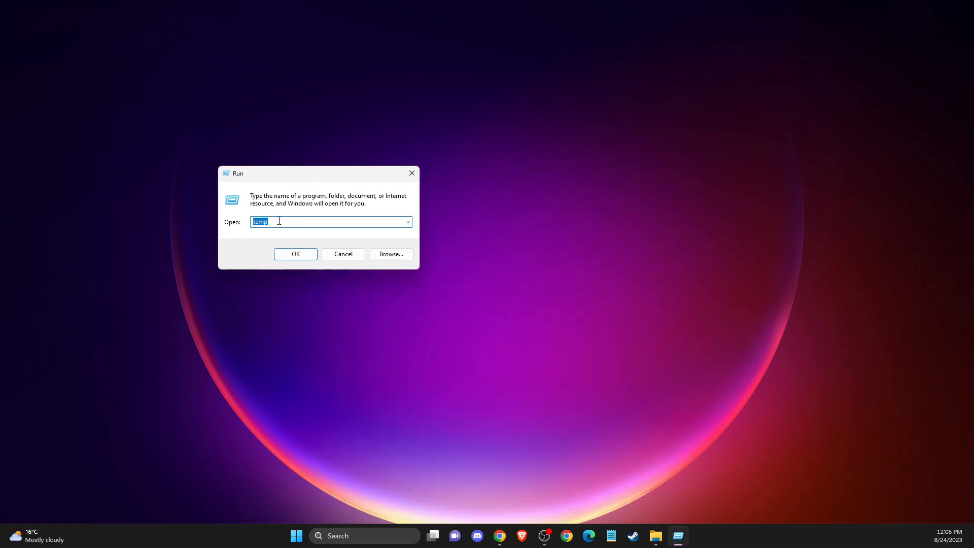
type("wsreset")
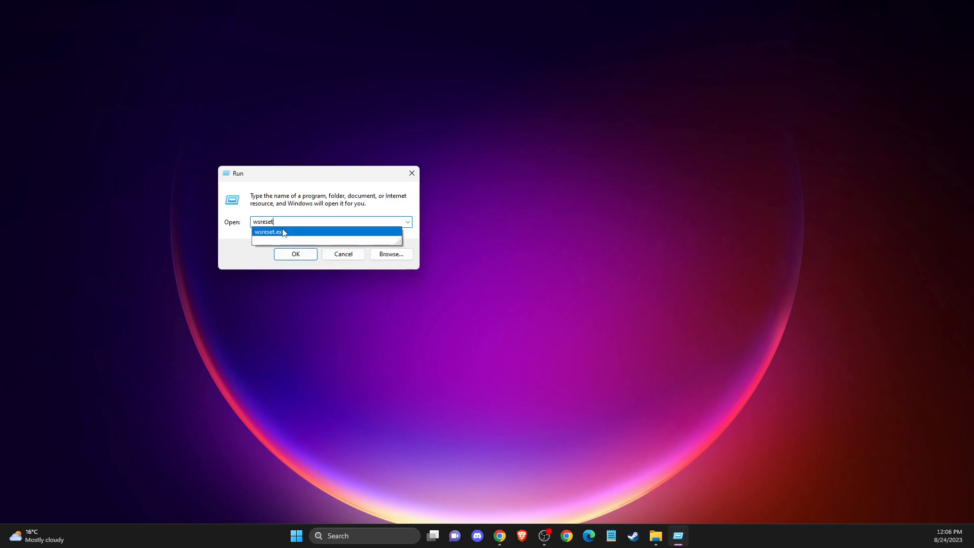
left_click(295, 254)
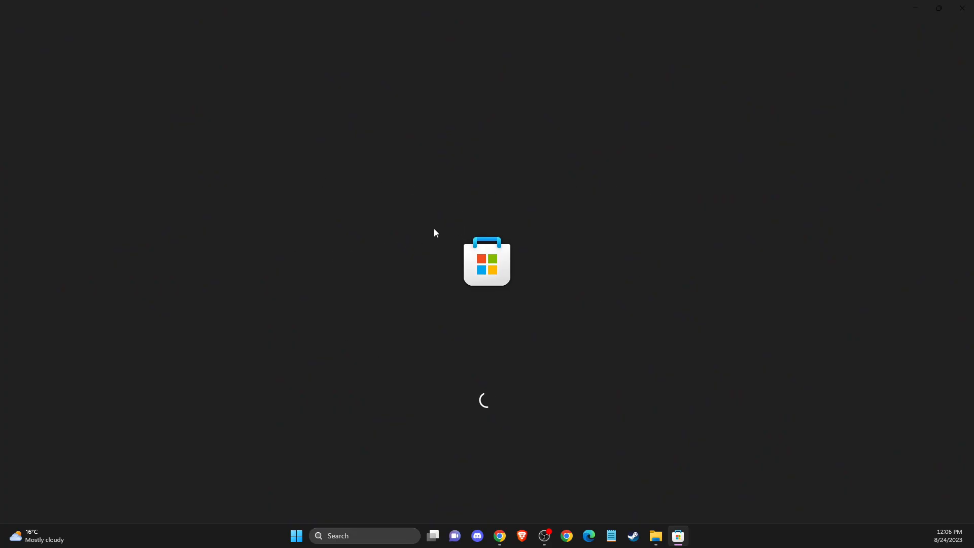
mouse_move(466, 200)
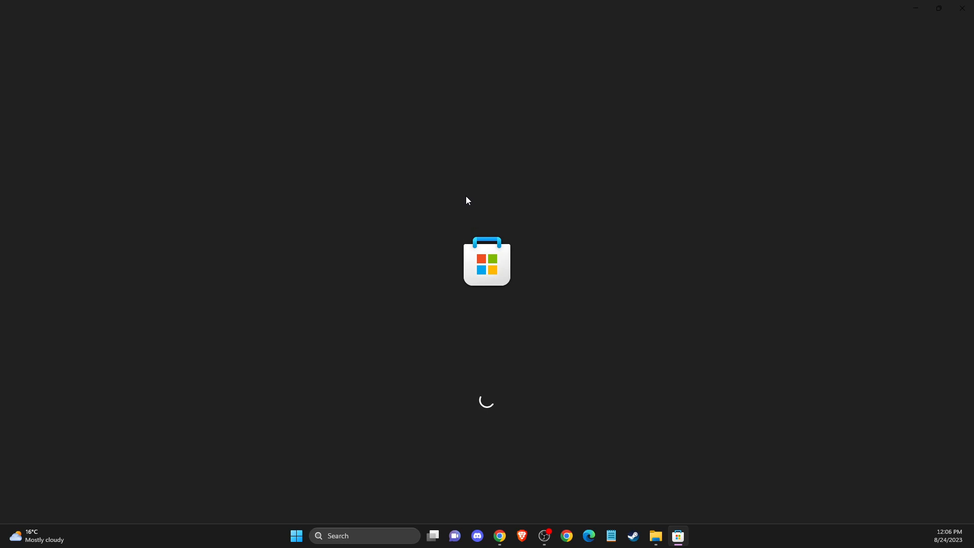
mouse_move(477, 190)
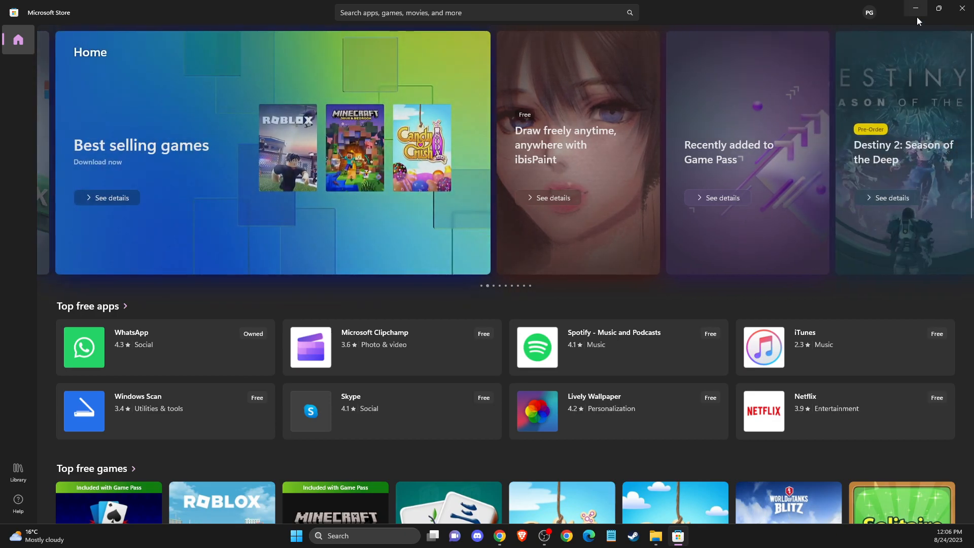
left_click(914, 8)
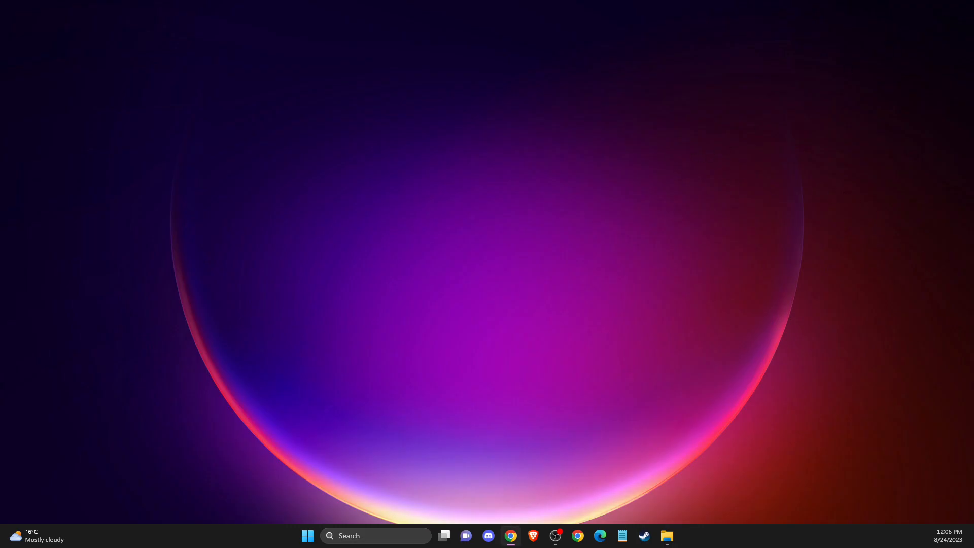
mouse_move(697, 354)
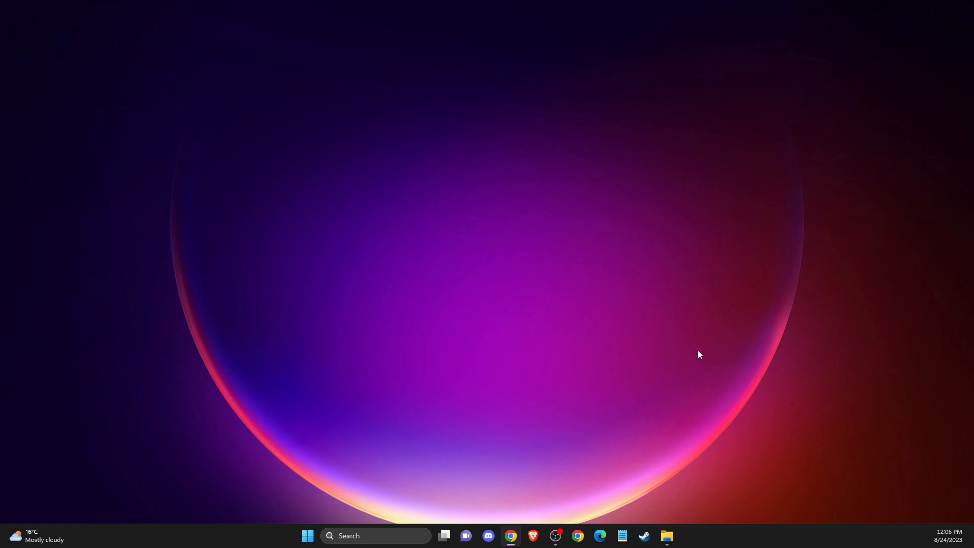
mouse_move(683, 335)
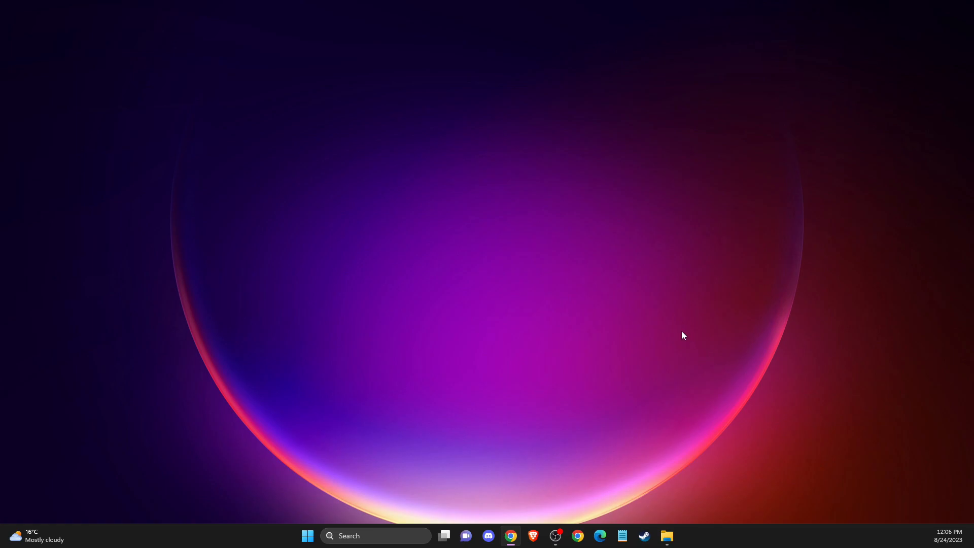